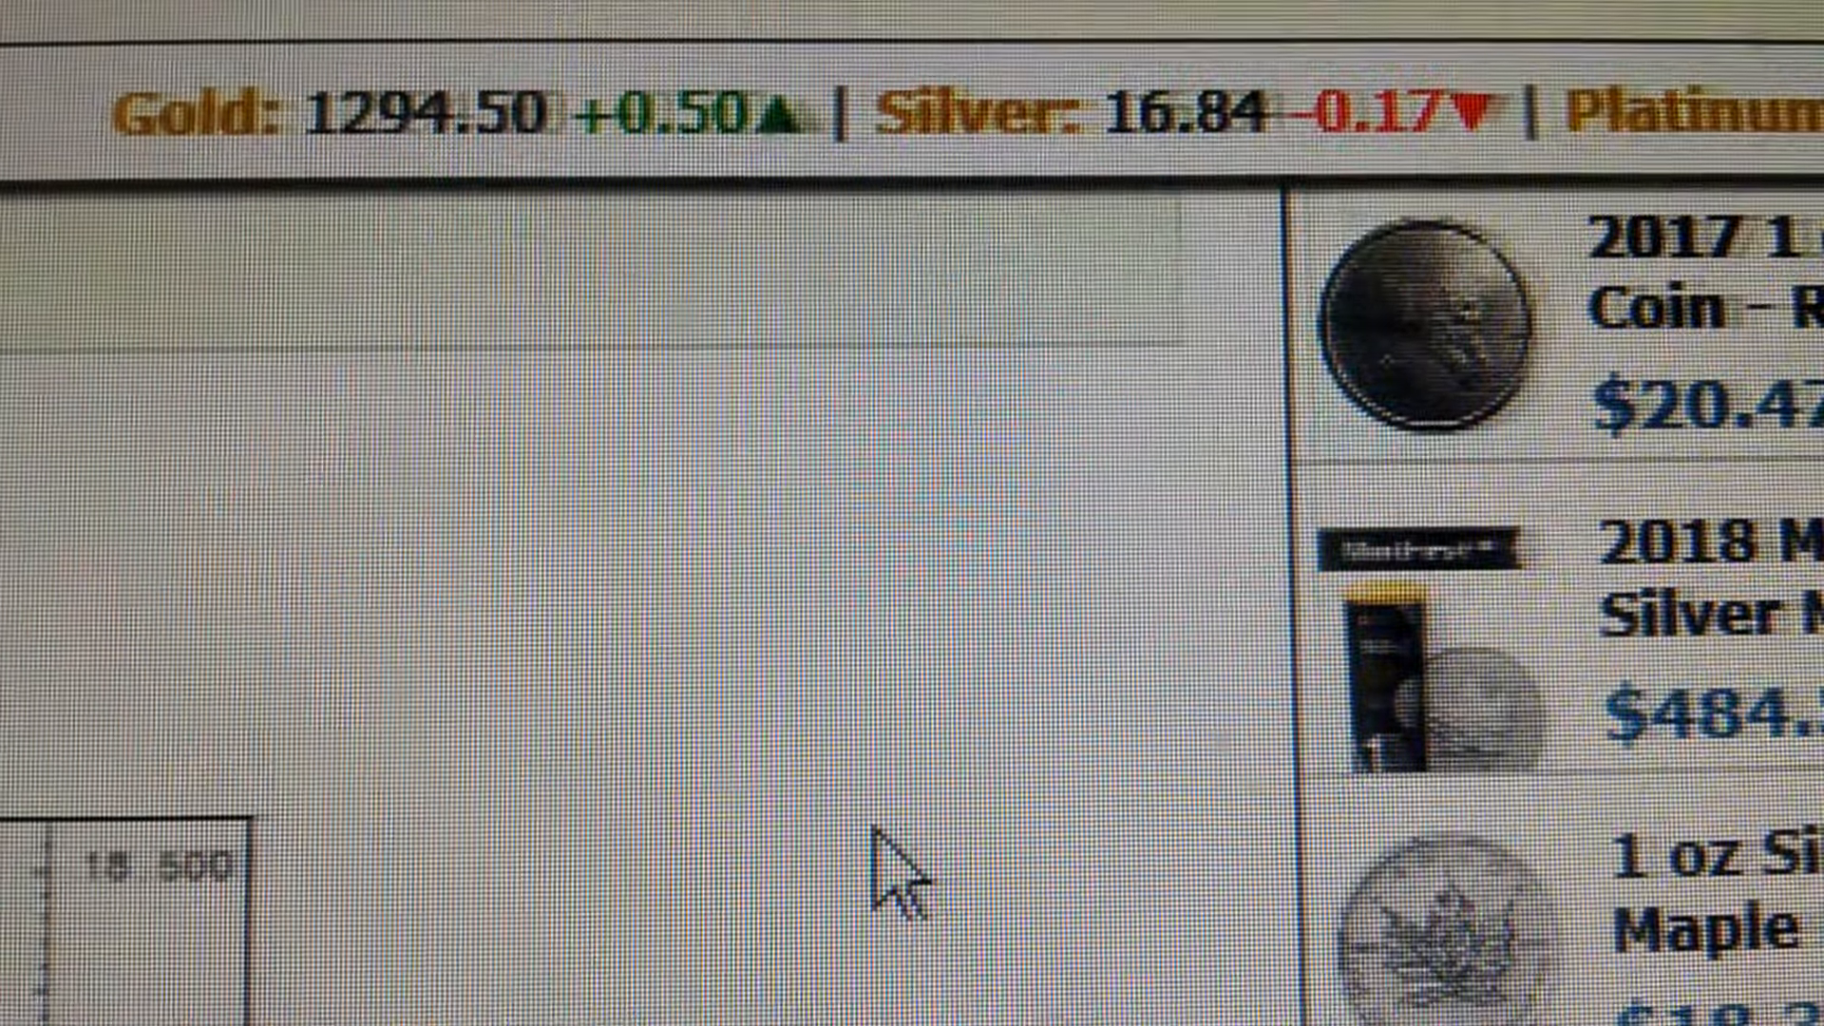
pyautogui.scroll(-3)
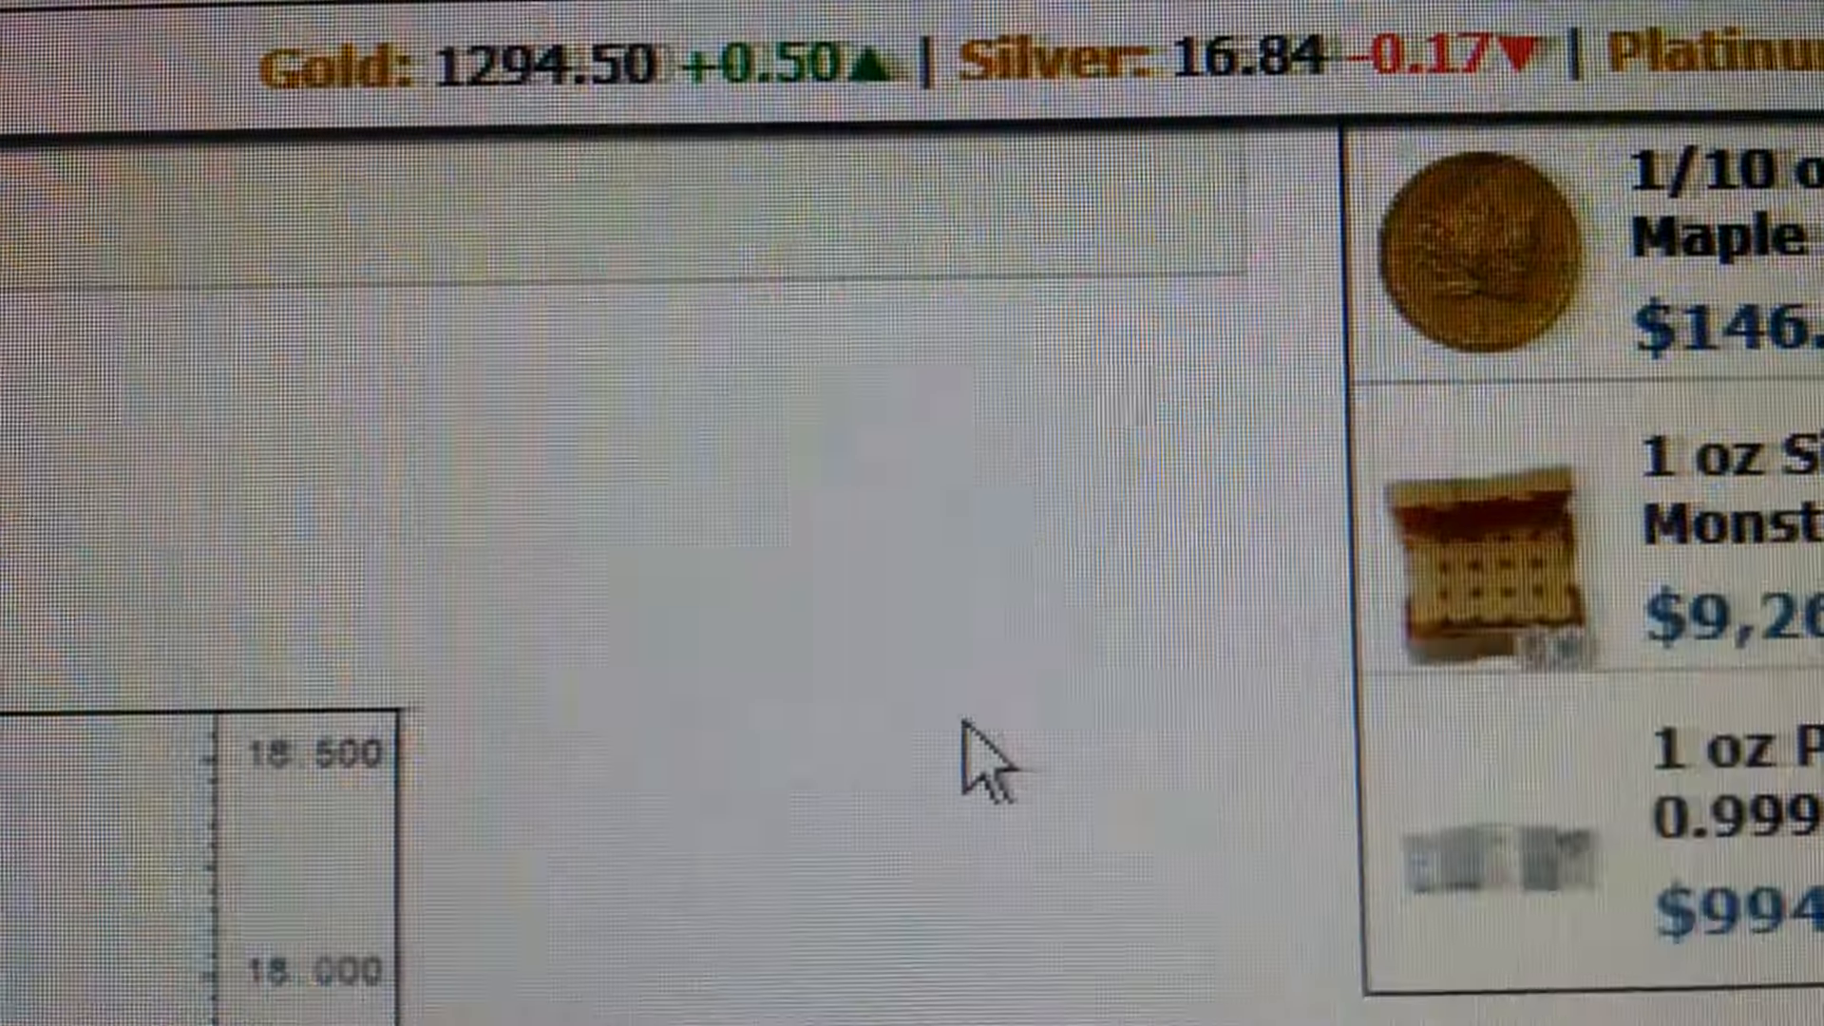